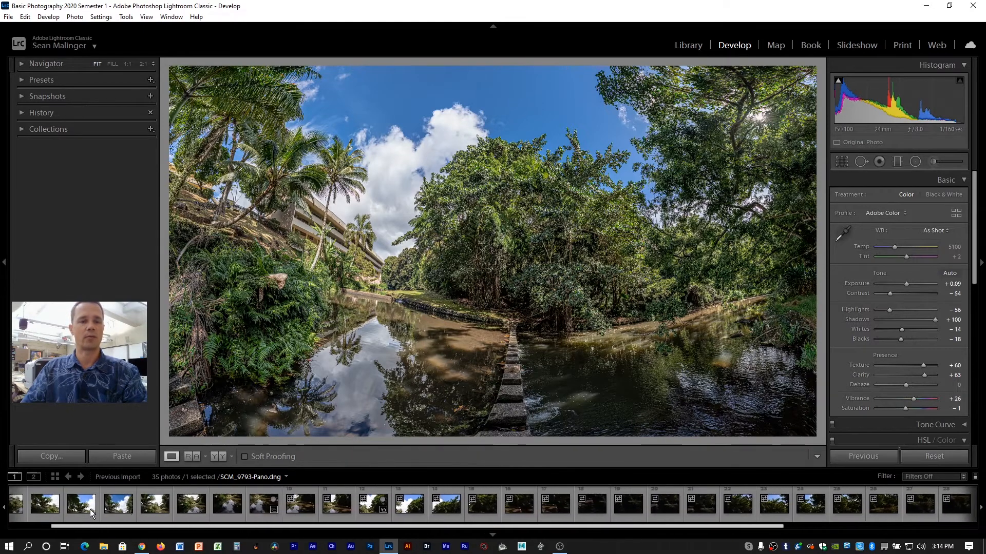
Preview each of the three source photos, ending on the palms in front of the building
click(26, 503)
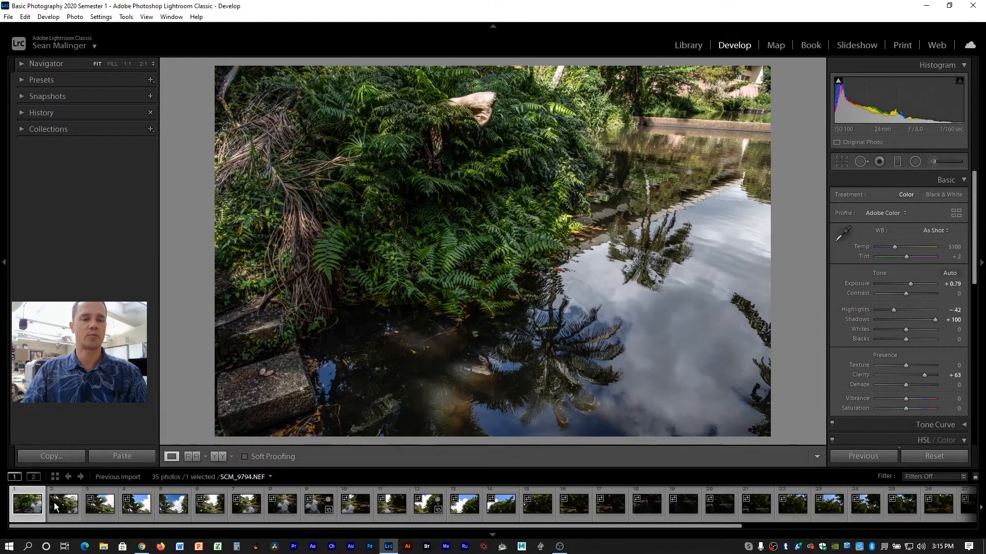
click(62, 503)
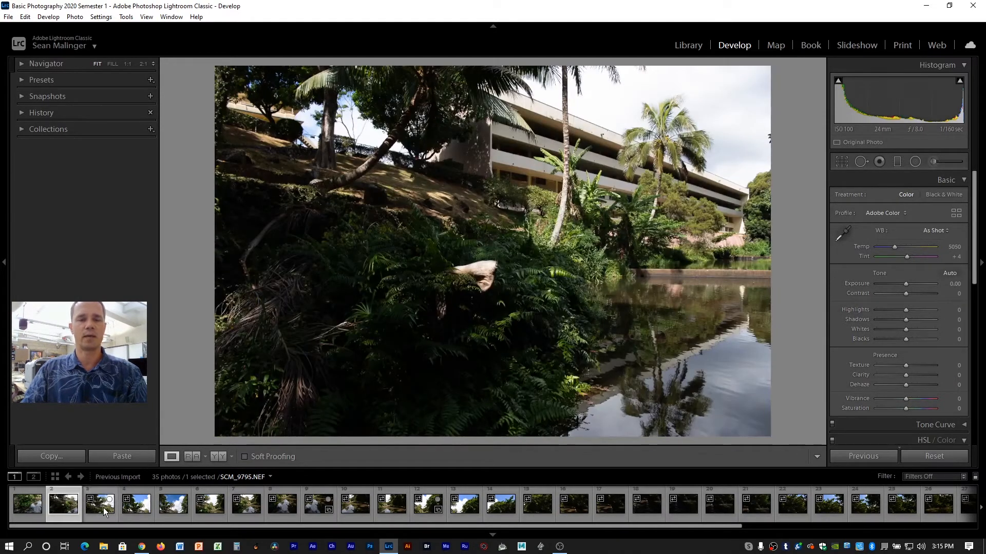
click(99, 503)
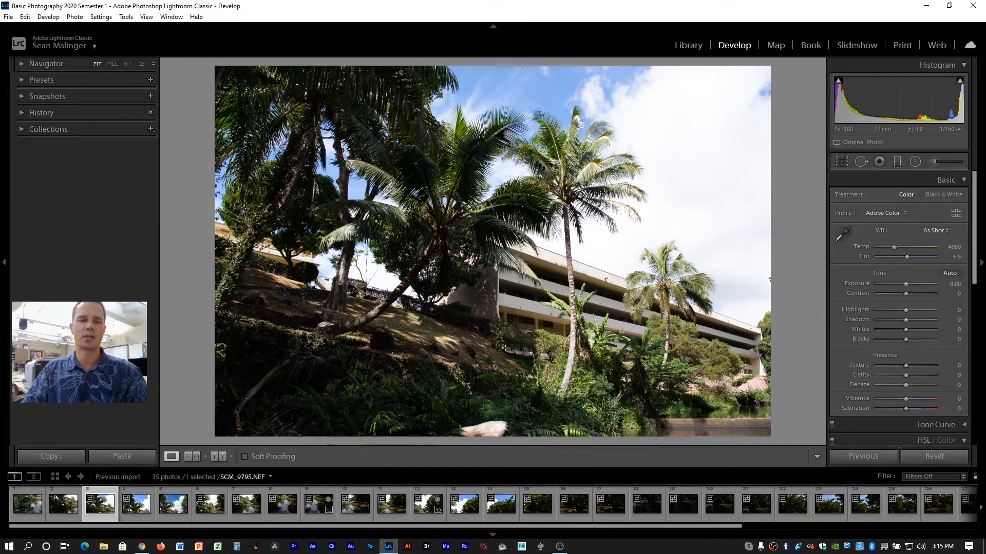
Select all three source photos from the first thumbnail and open the Photo menu
click(28, 503)
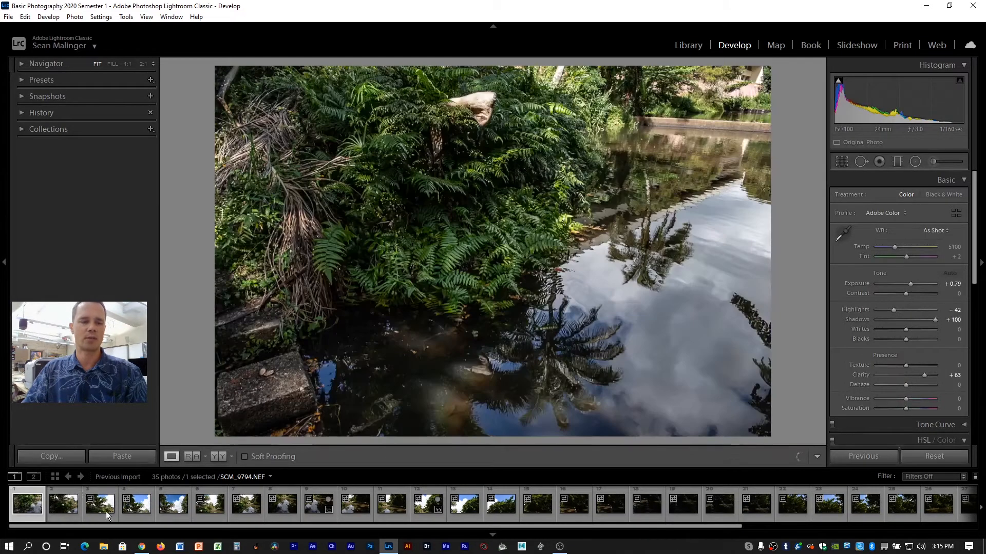
click(98, 503)
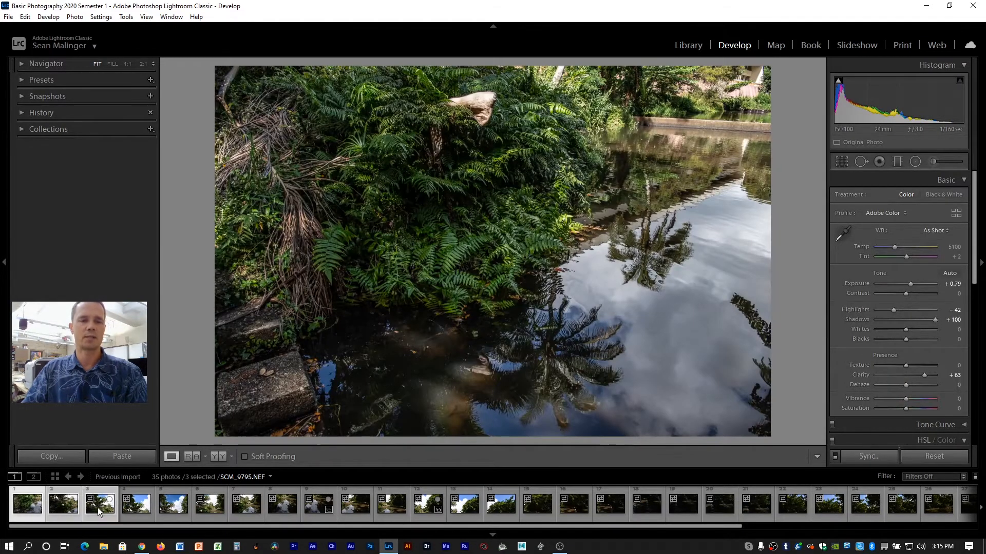
click(98, 503)
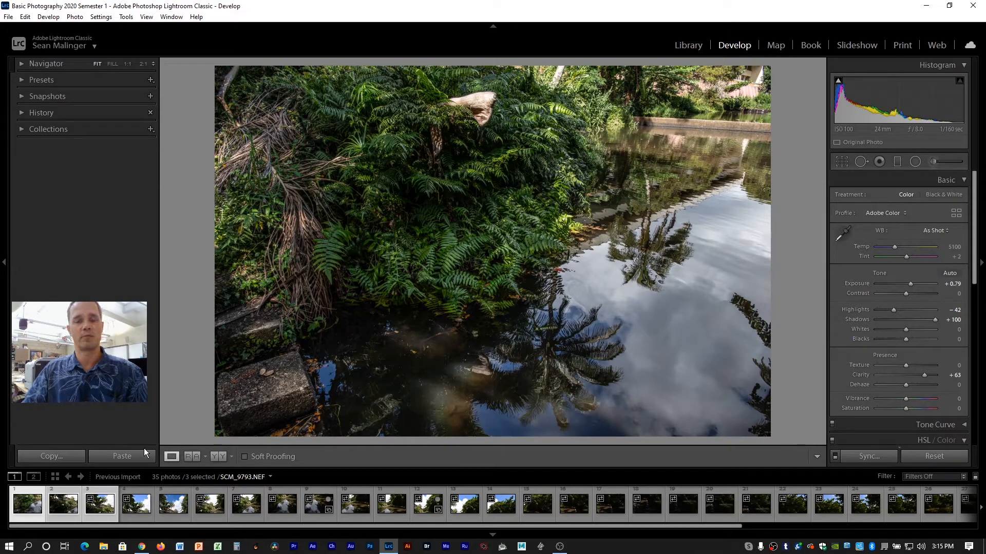
click(74, 16)
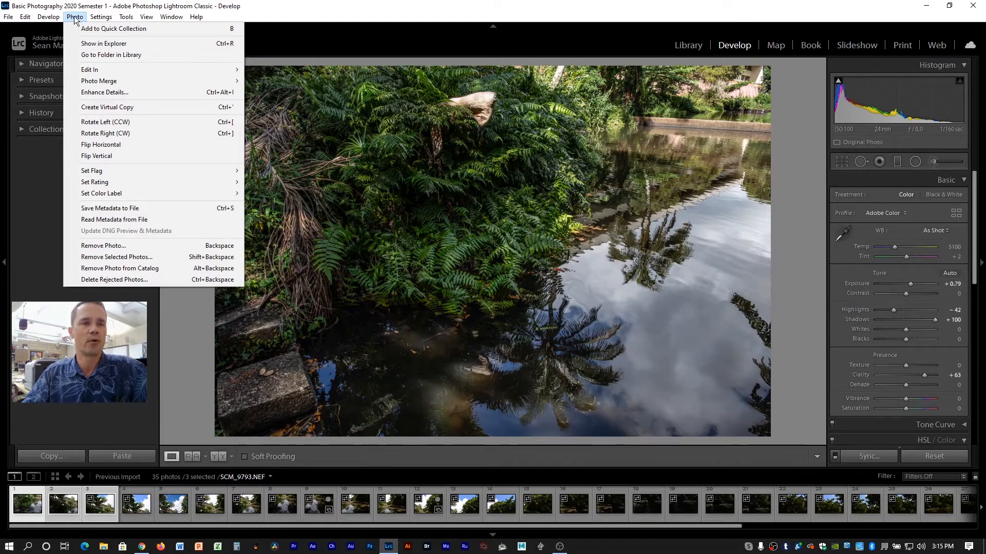
mouse_move(99, 81)
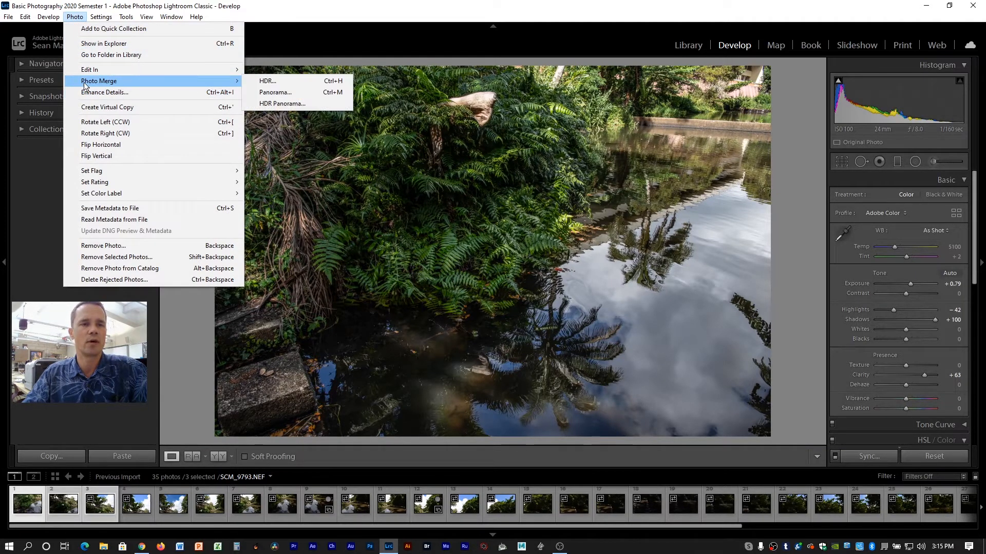
mouse_move(289, 92)
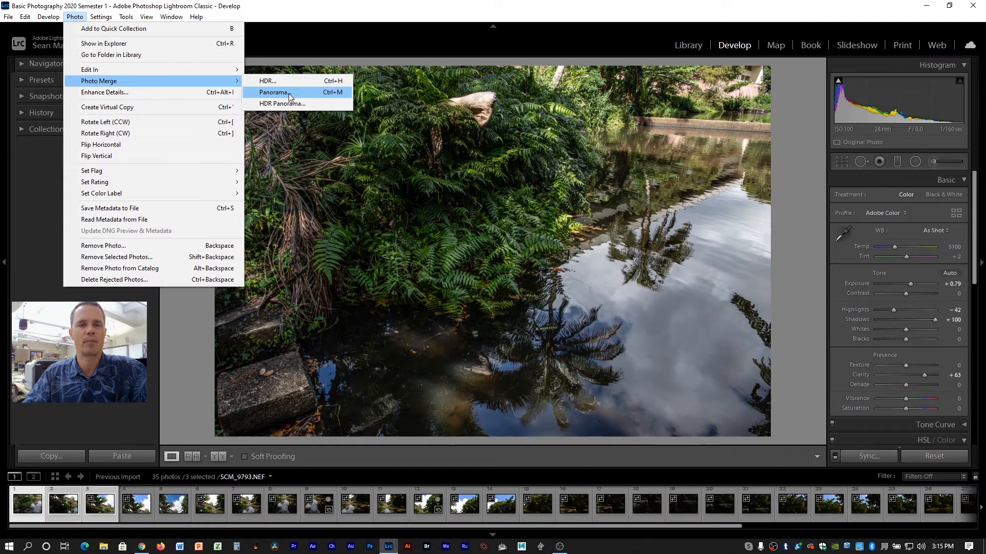
Open the Panorama merge preview, comparing Cylindrical and then Perspective projections
click(272, 92)
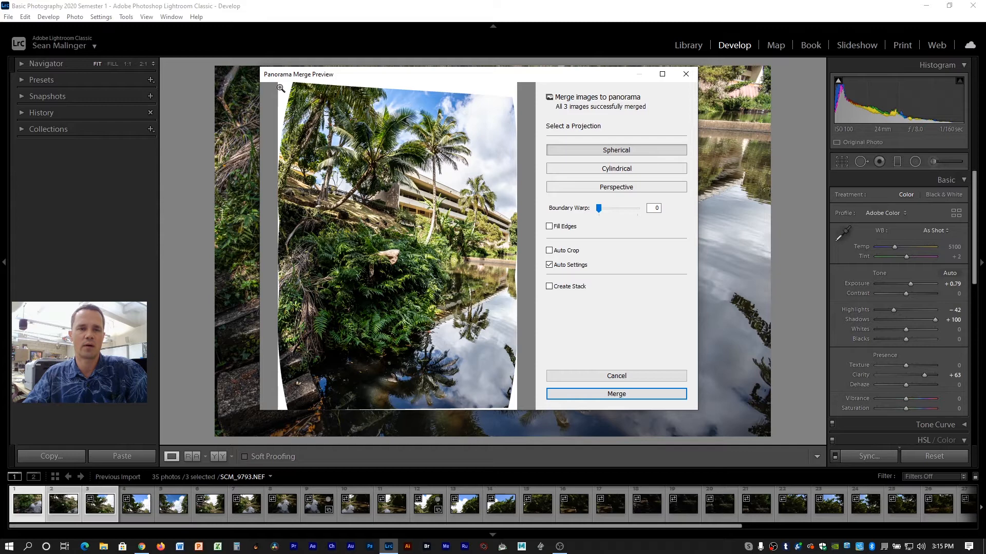
mouse_move(428, 84)
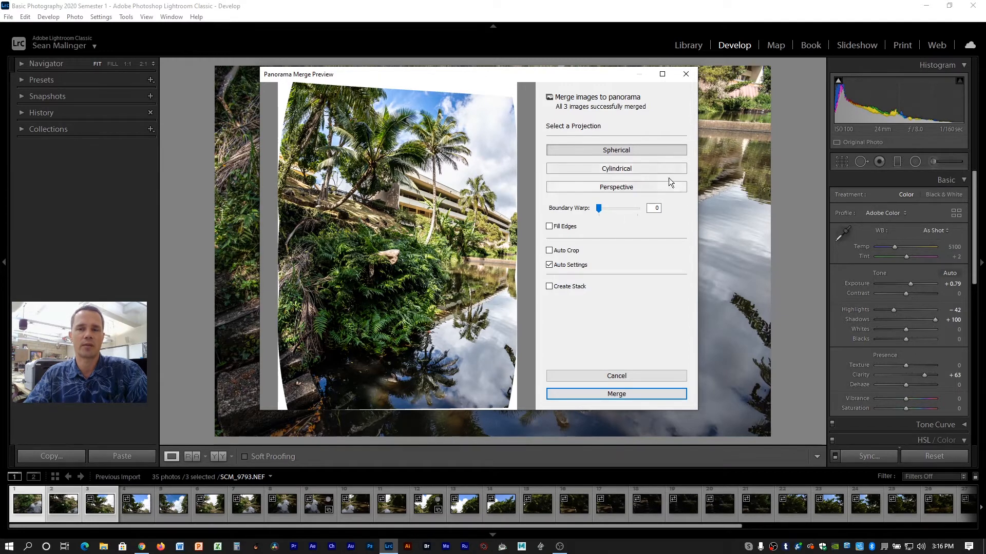
mouse_move(616, 168)
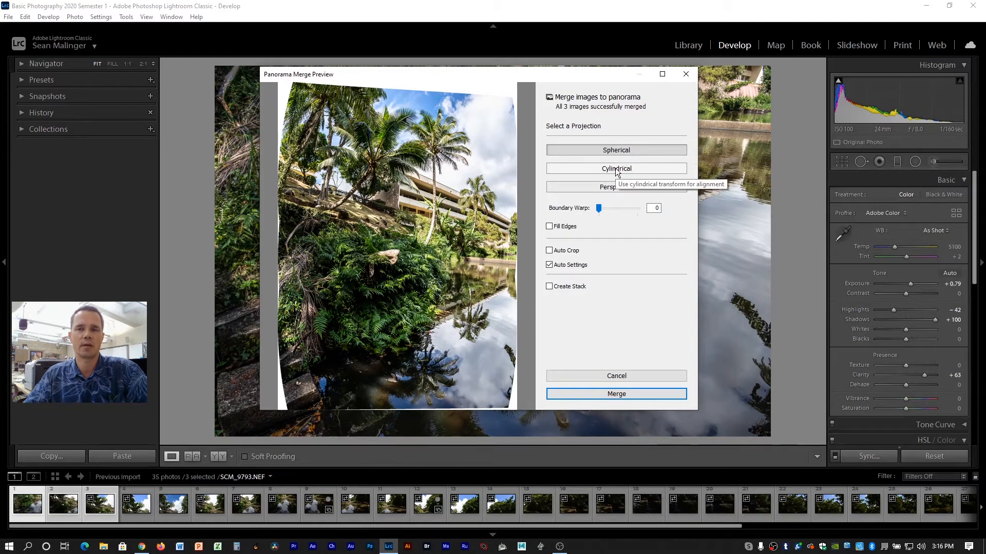
click(616, 168)
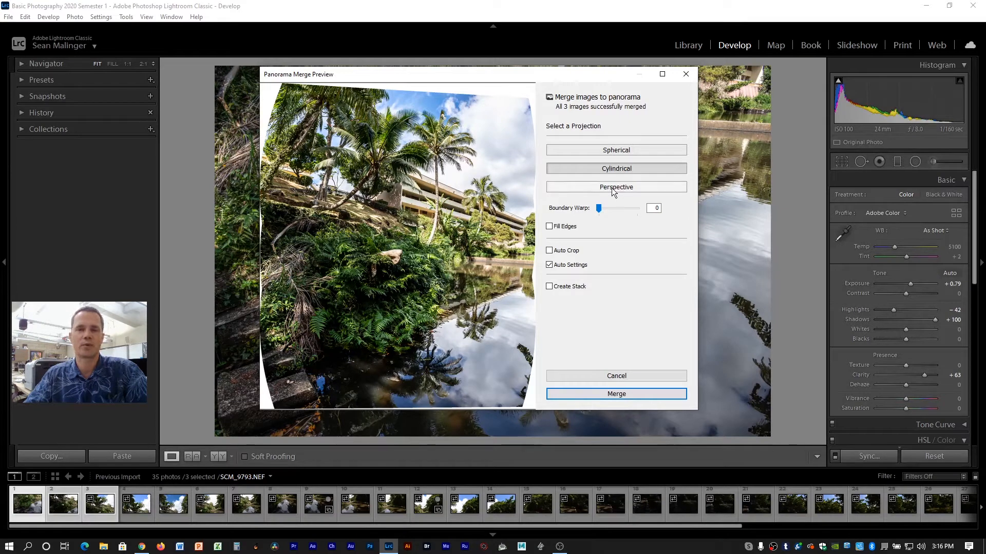
click(616, 187)
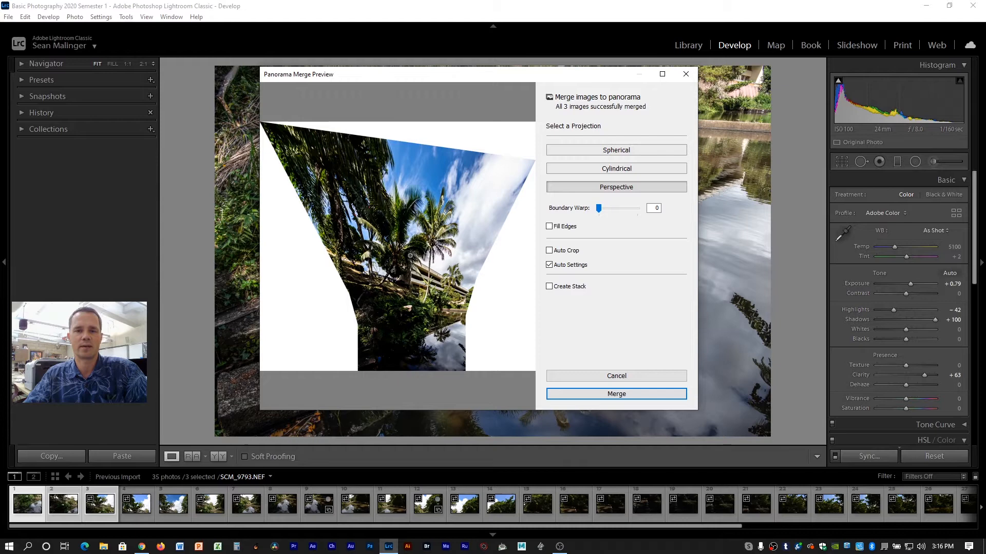
mouse_move(542, 357)
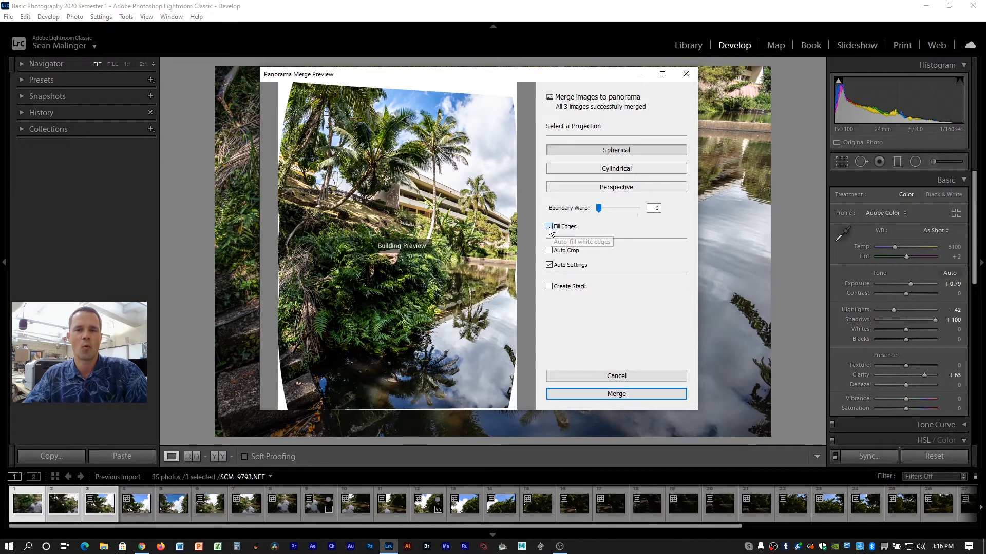
Try Fill Edges on the spherical panorama, then turn it back off
click(549, 227)
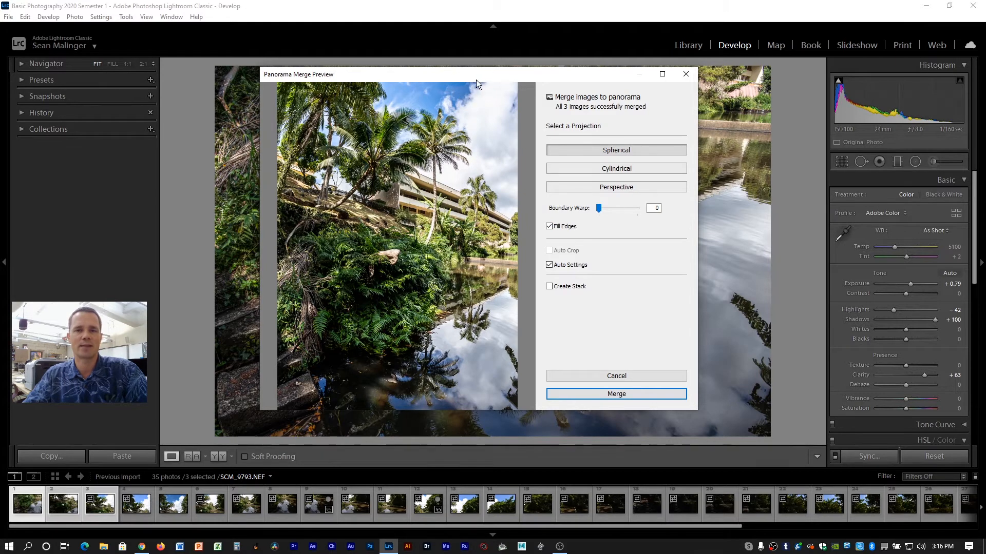
mouse_move(513, 121)
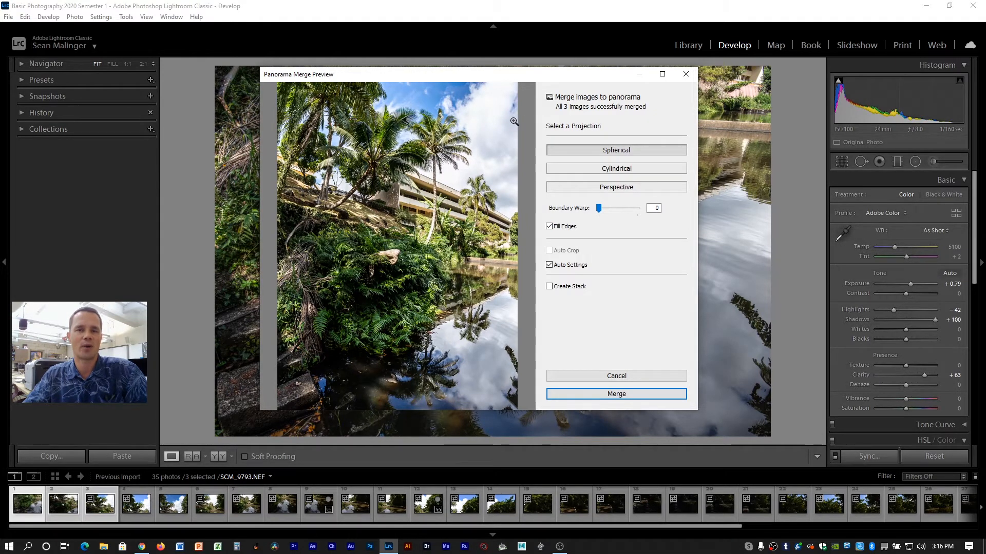
mouse_move(360, 375)
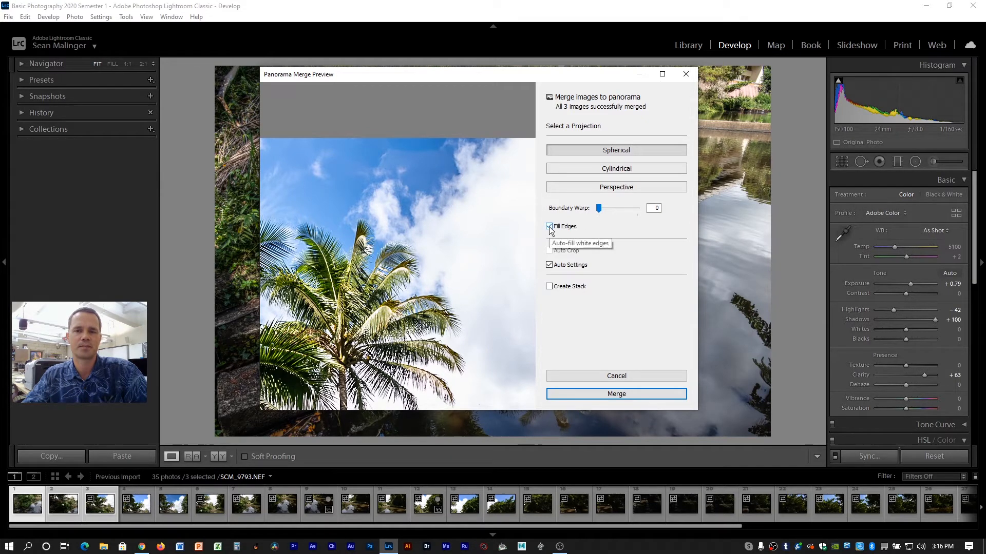
click(549, 227)
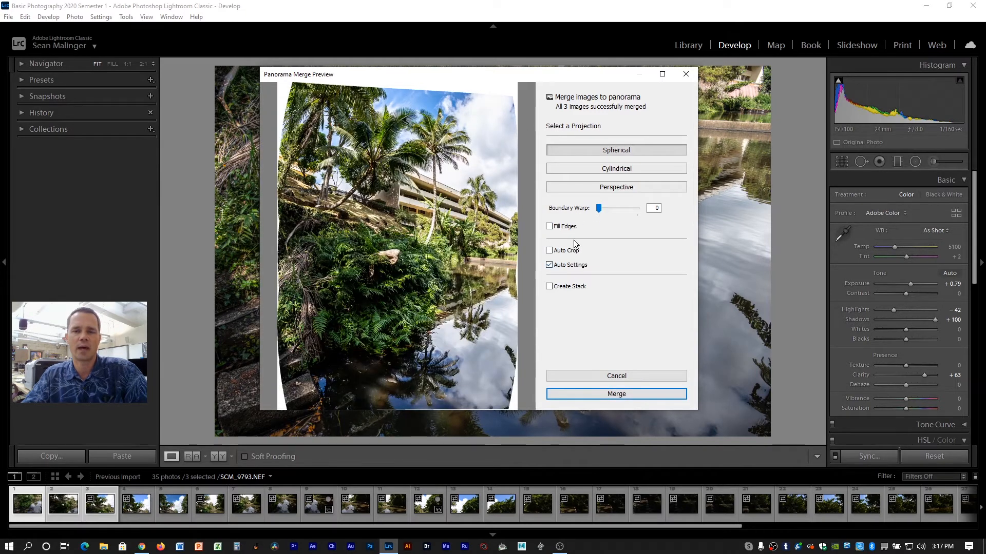
mouse_move(599, 209)
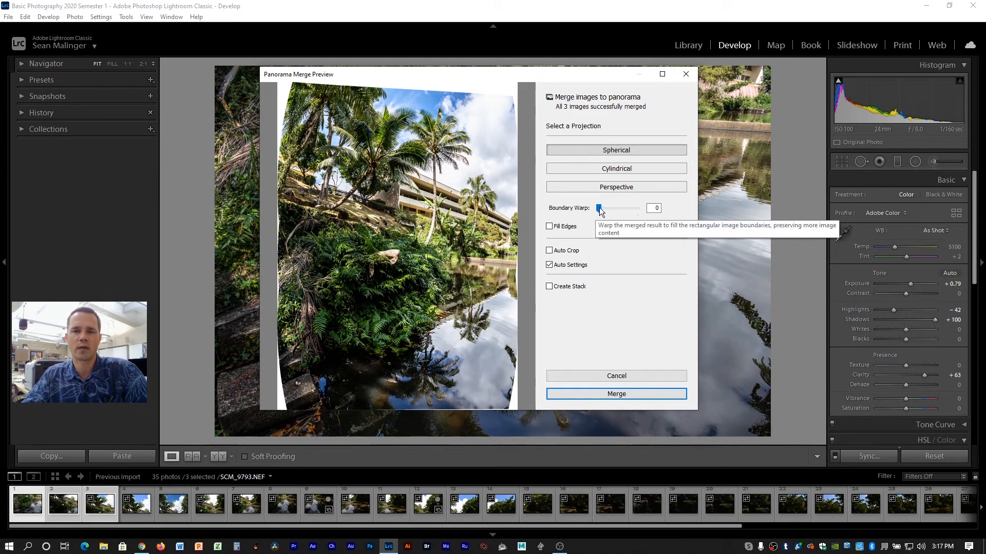
Adjust the cylindrical panorama's Boundary Warp, pushing to 100 before easing back to 31
drag(598, 208, 627, 208)
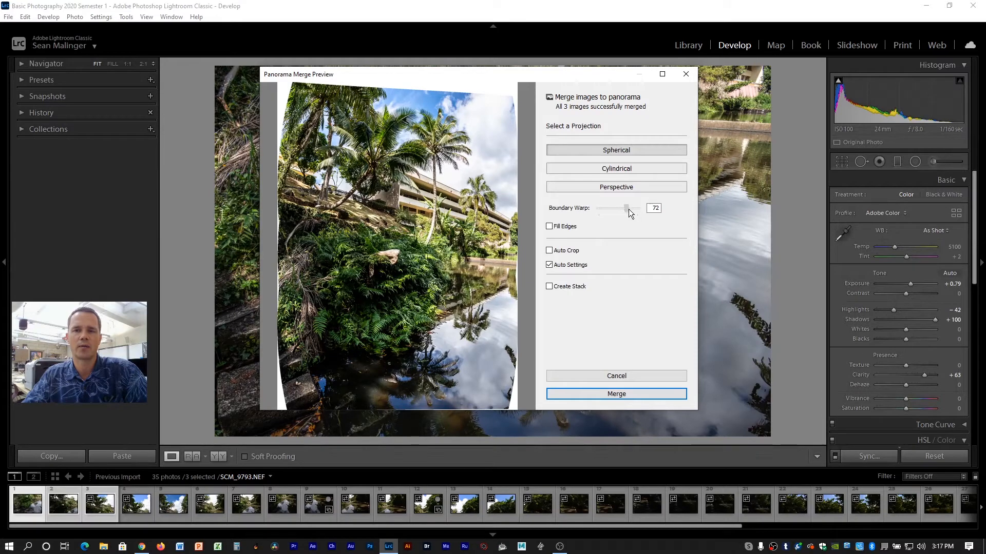
drag(625, 208, 627, 208)
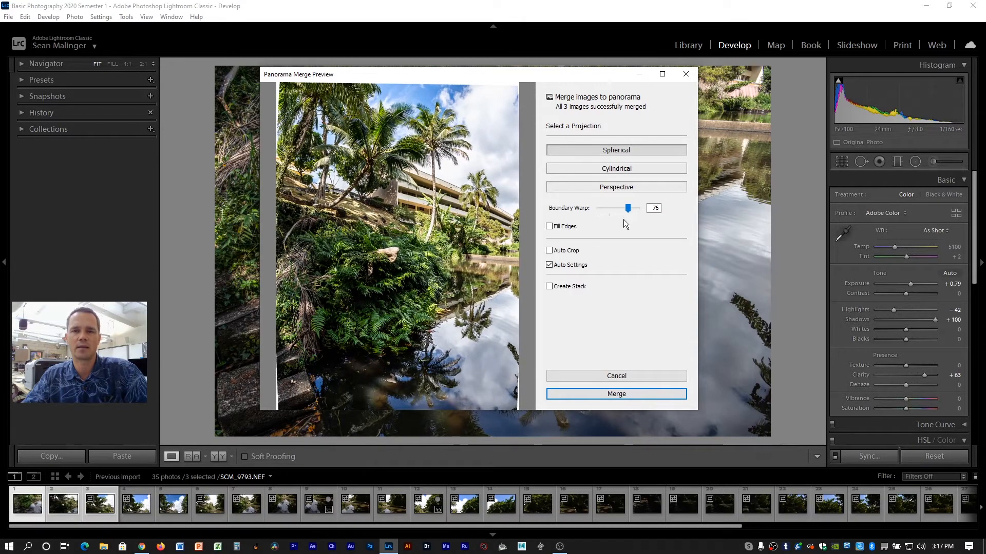
drag(627, 208, 639, 208)
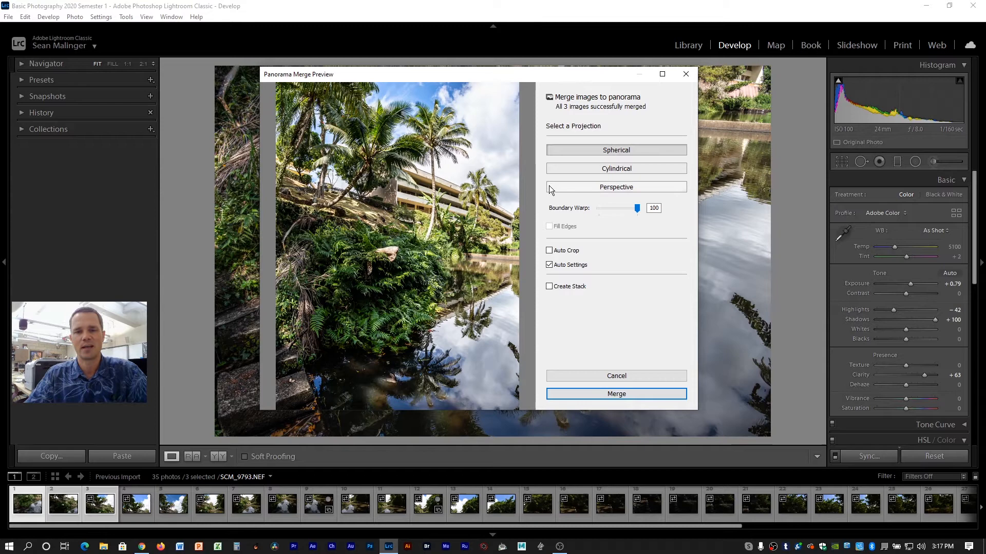
mouse_move(635, 174)
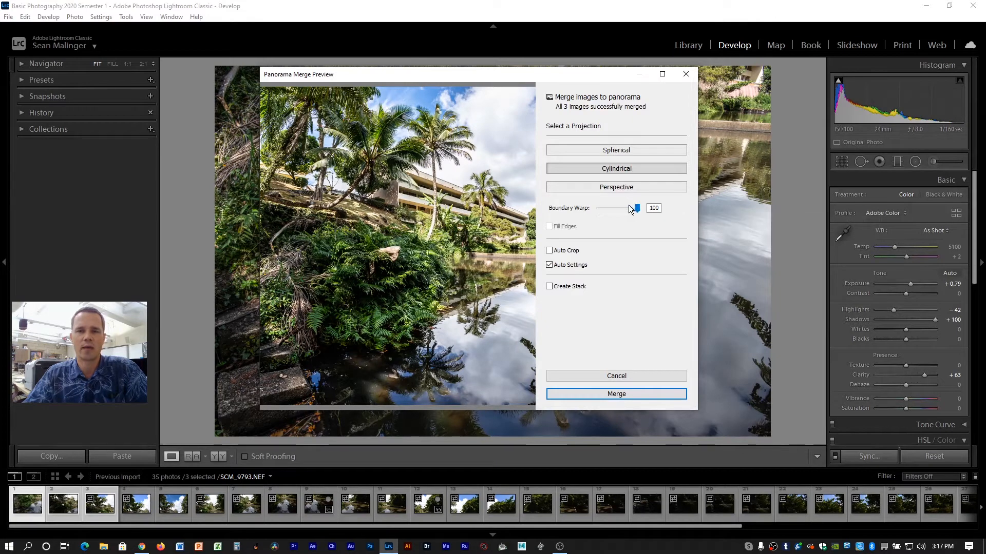
mouse_move(627, 224)
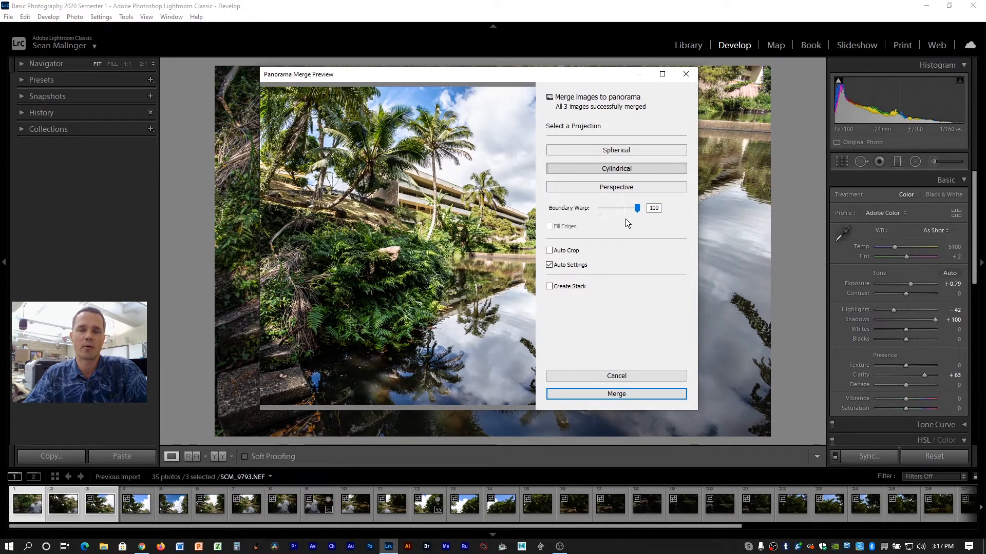
mouse_move(637, 209)
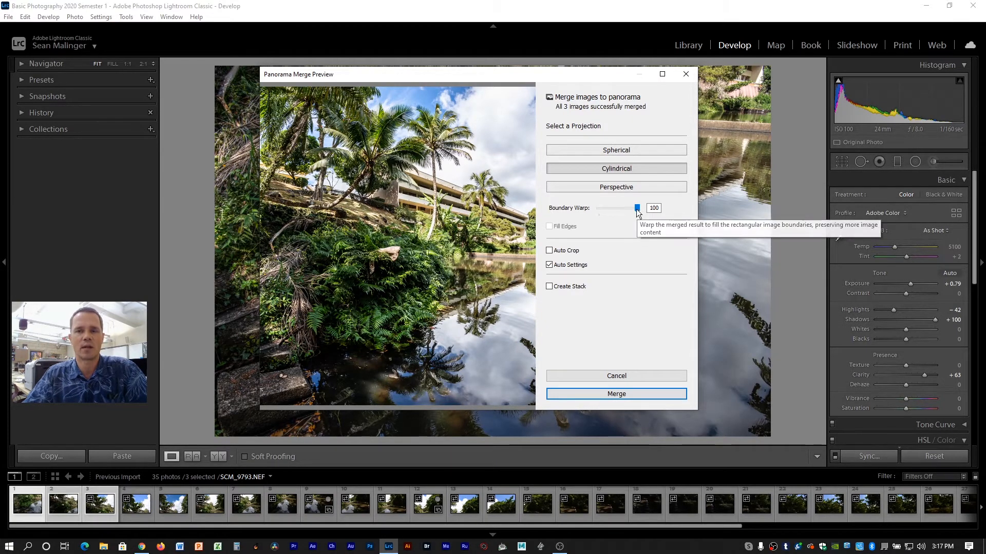
drag(636, 208, 609, 208)
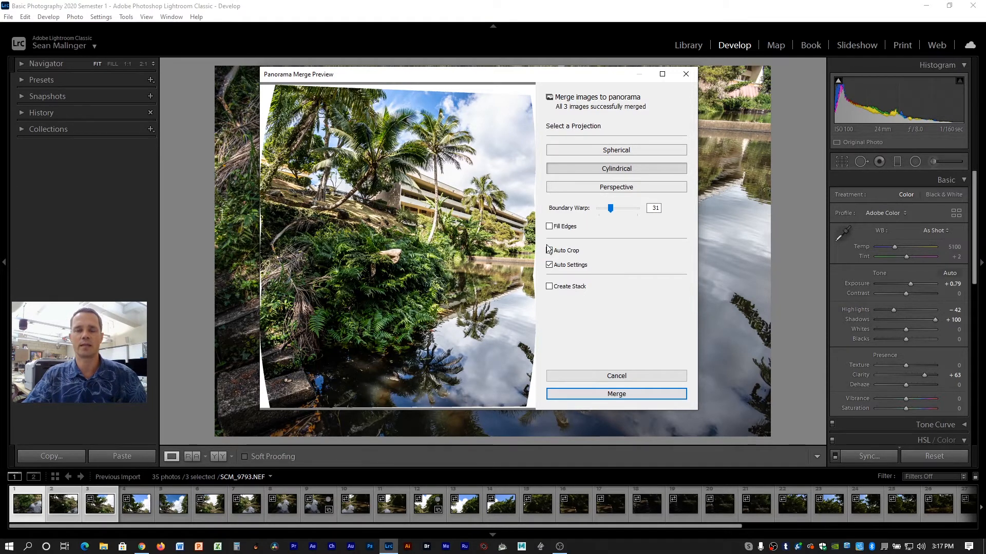
mouse_move(591, 228)
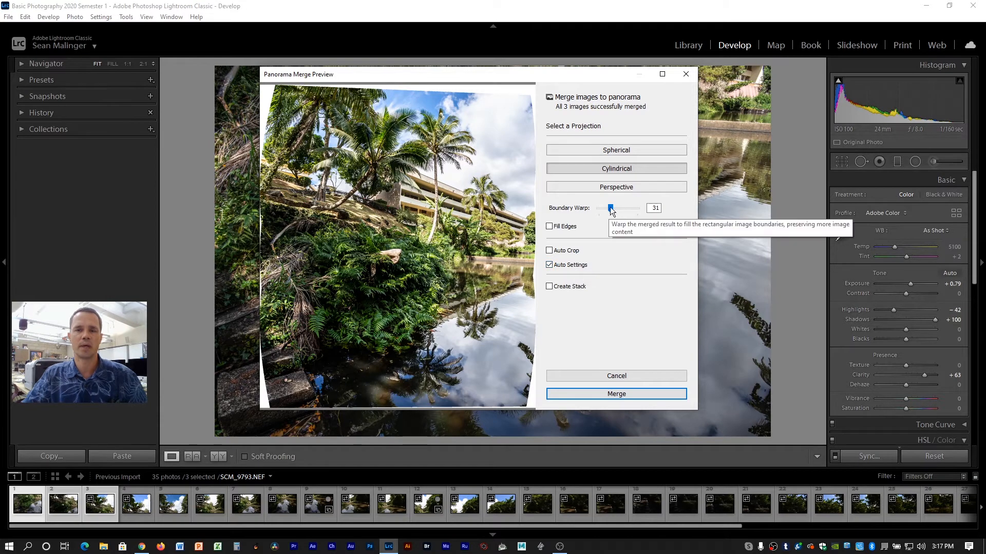
mouse_move(617, 191)
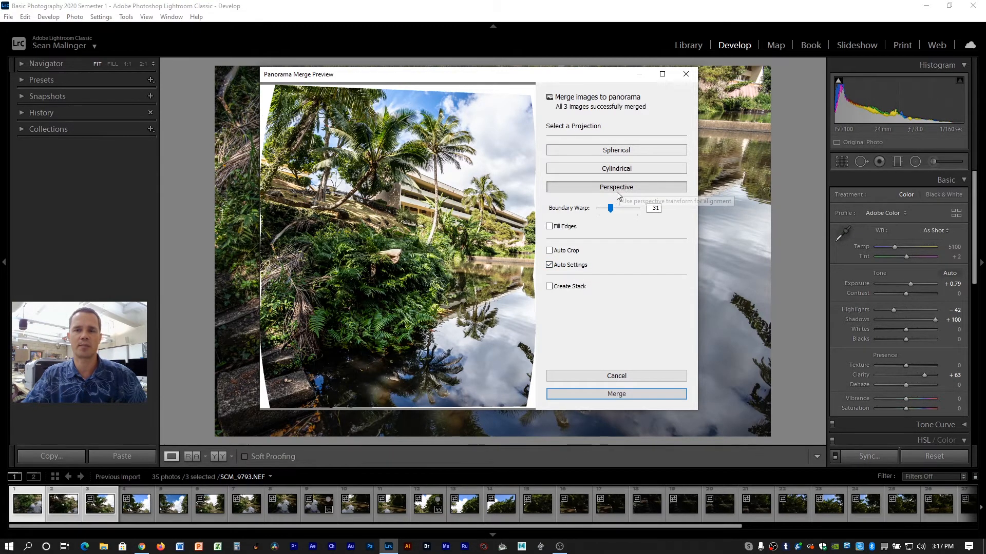
Switch the preview to Perspective projection with Fill Edges turned on
click(615, 187)
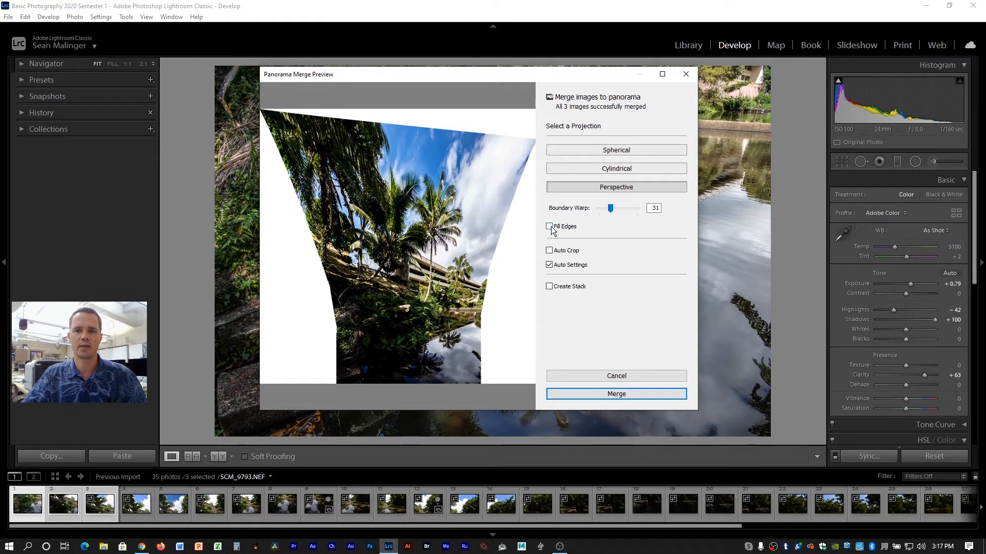
click(549, 226)
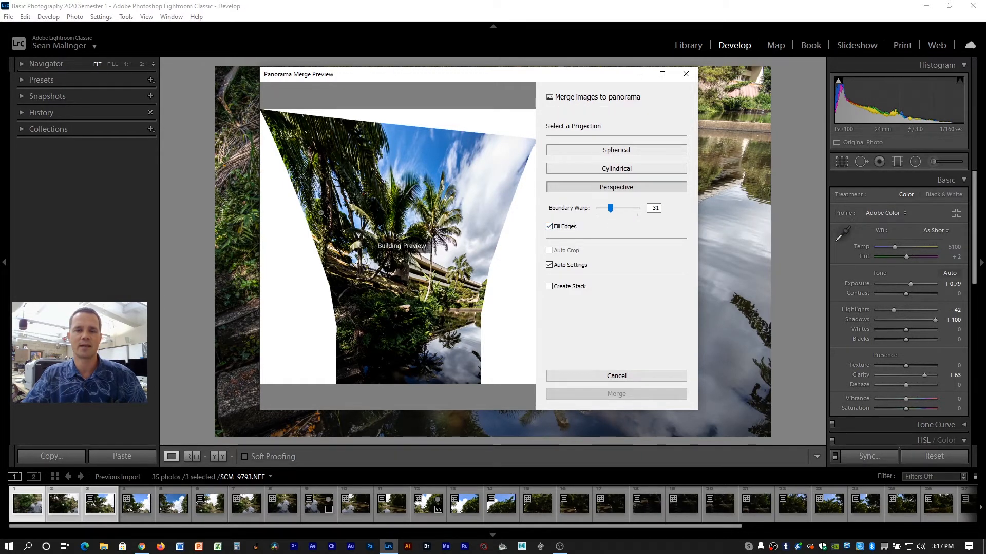
mouse_move(523, 213)
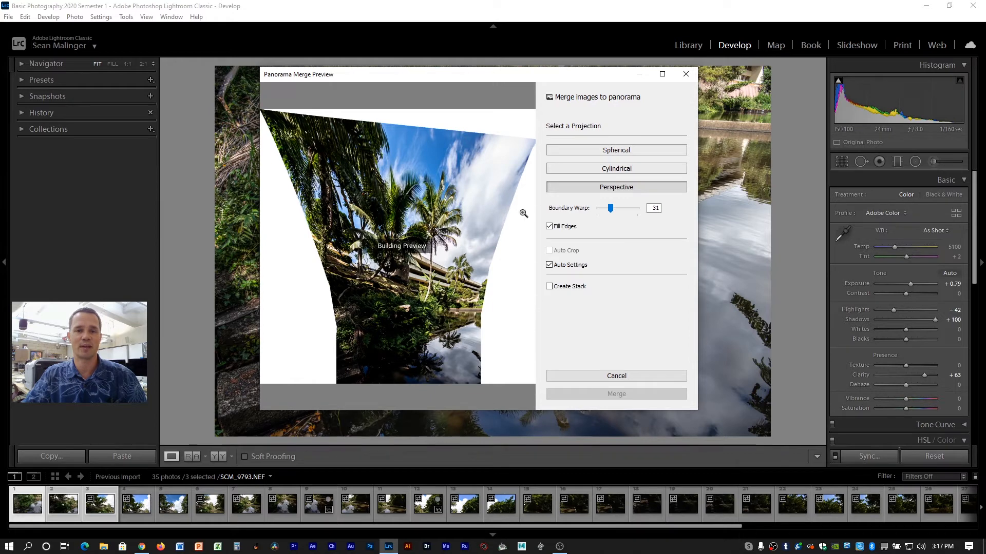
mouse_move(535, 200)
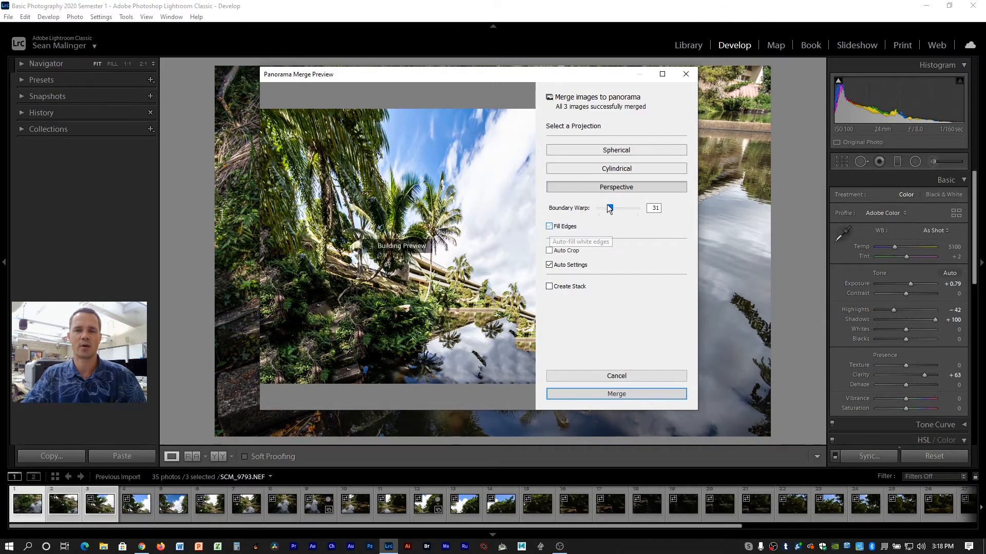
Set Boundary Warp to 100 and switch to Spherical projection
drag(609, 208, 638, 208)
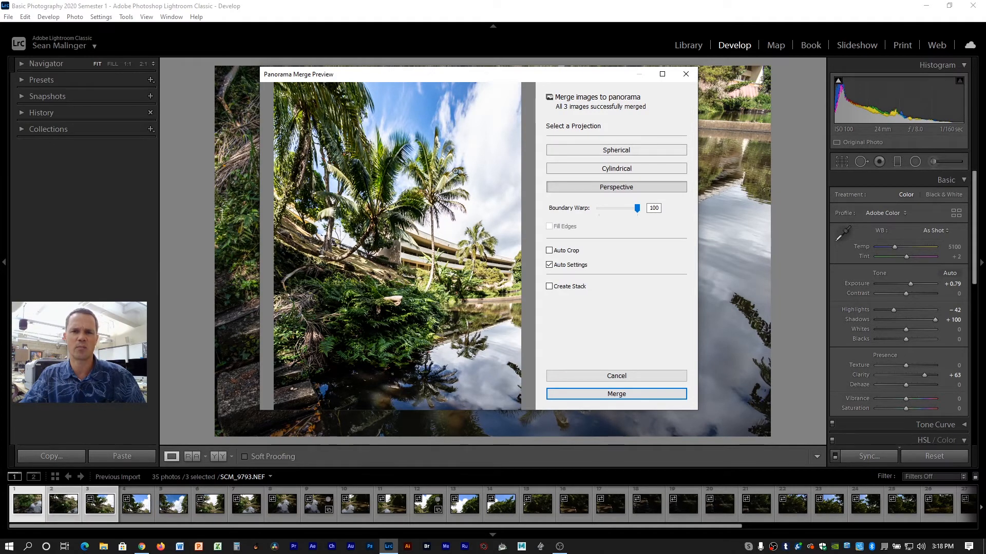
mouse_move(622, 194)
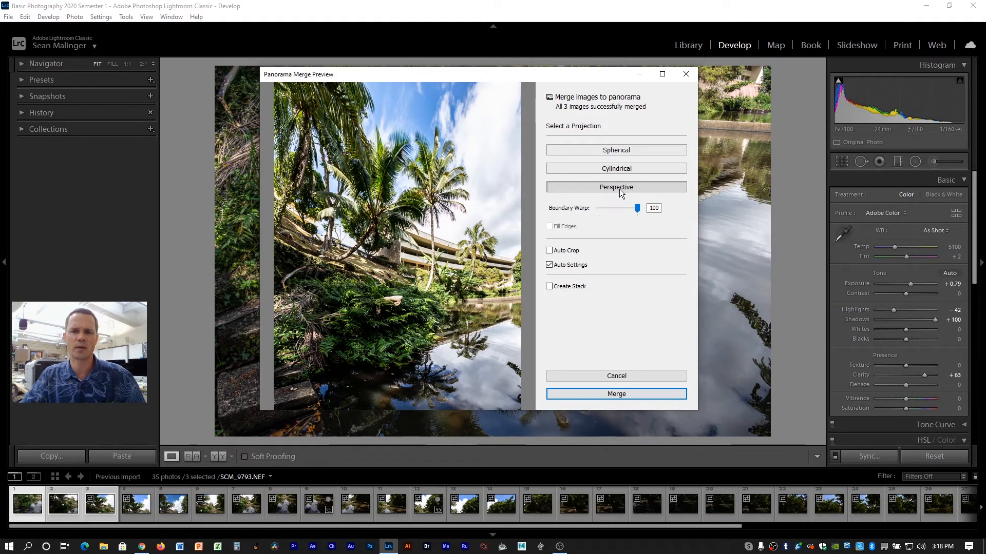
click(616, 149)
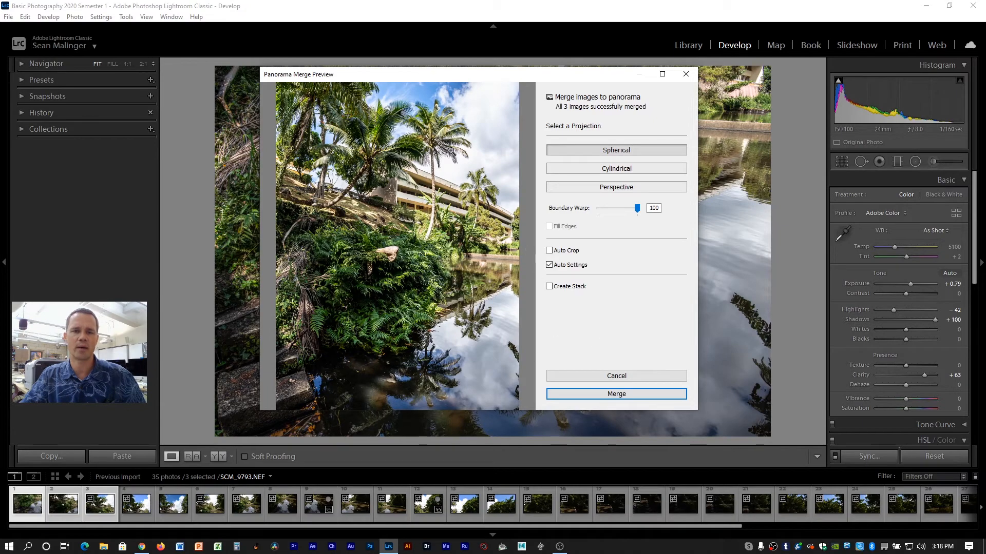
mouse_move(637, 388)
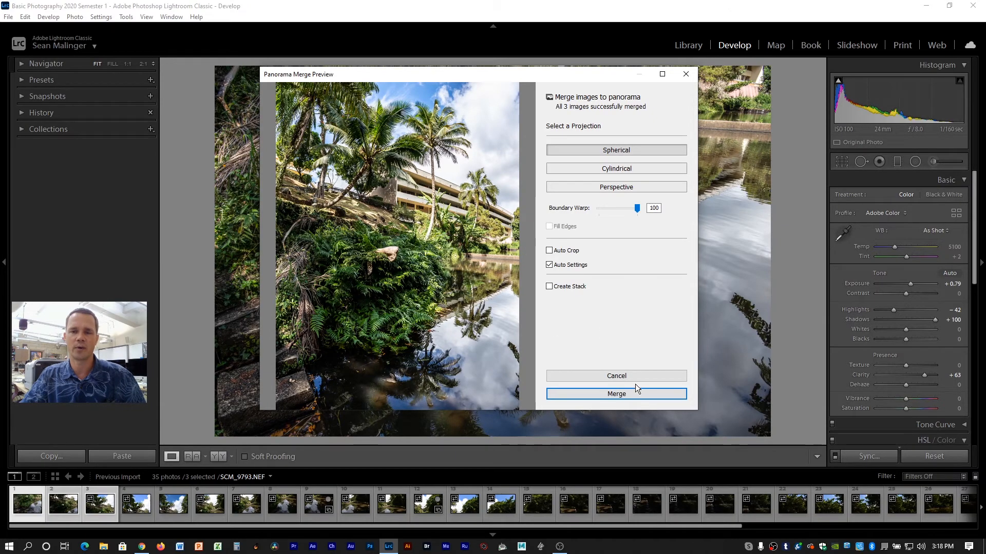
Merge the panorama and select SCM_9793-Pano-2.dng in the filmstrip
click(616, 394)
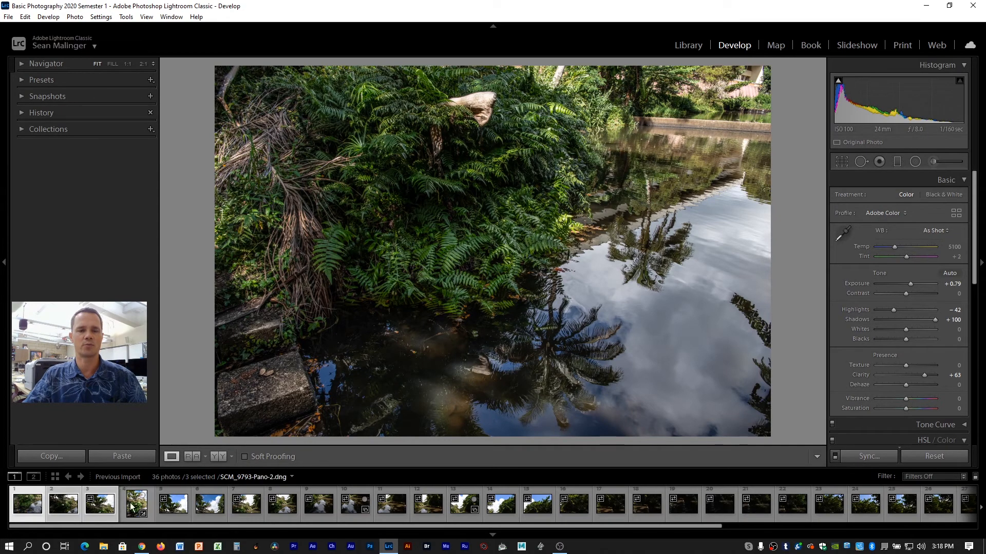
click(136, 504)
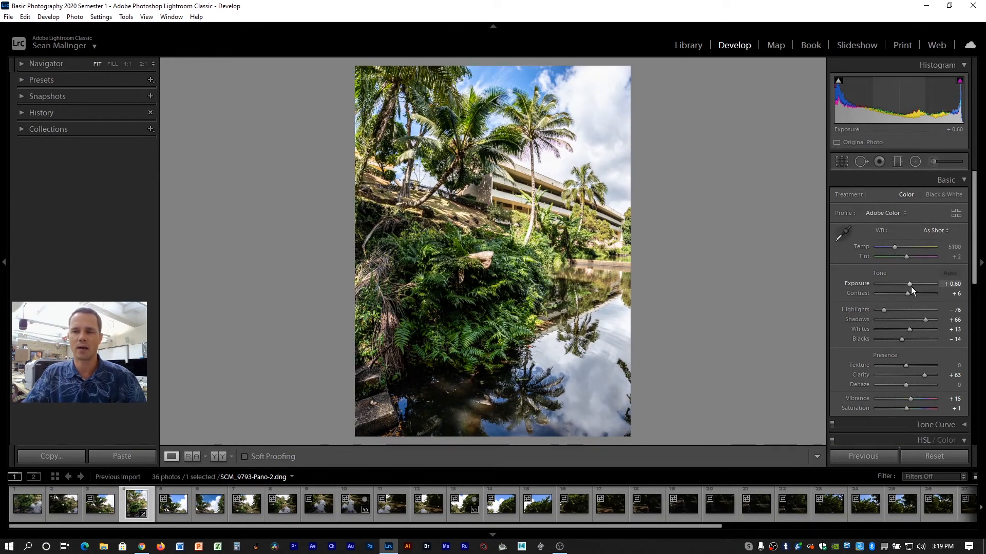
mouse_move(593, 132)
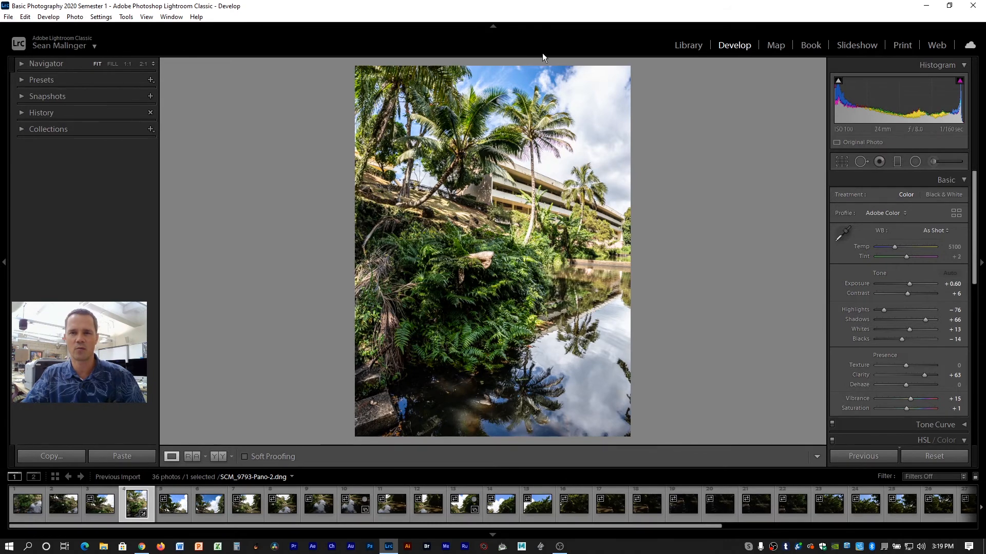
Set the panorama's Exposure to -0.35, Shadows to +100 and Texture to +2
drag(915, 283, 904, 284)
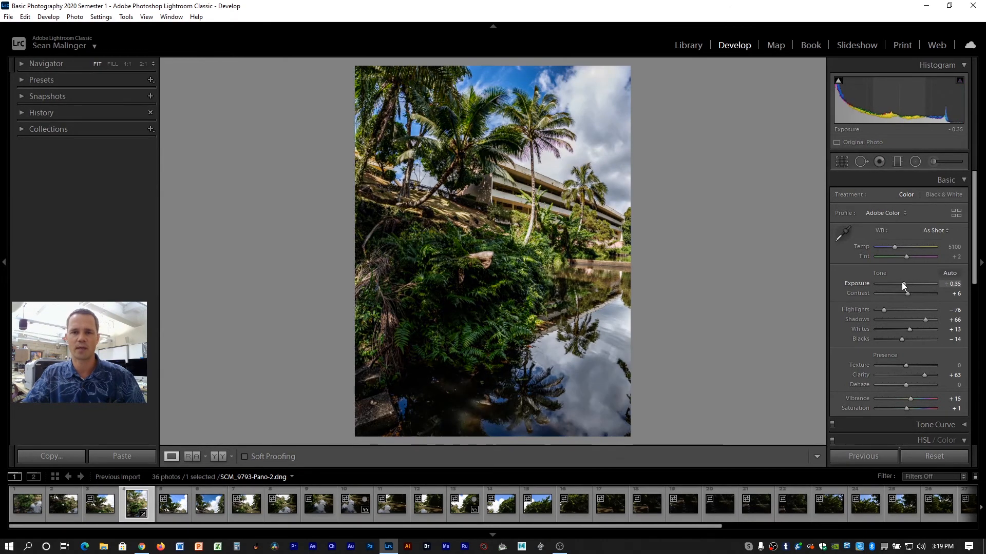
drag(905, 288, 901, 287)
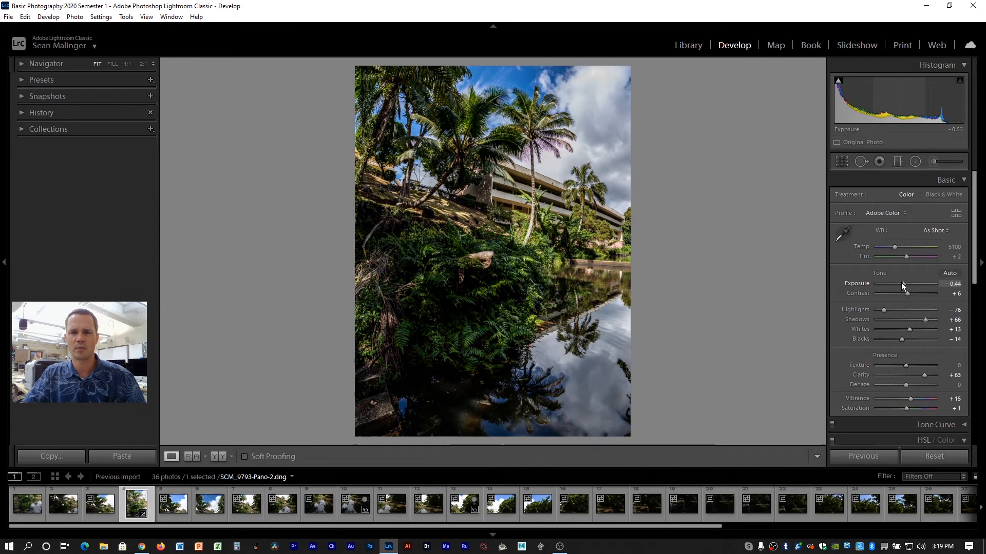
drag(905, 283, 907, 283)
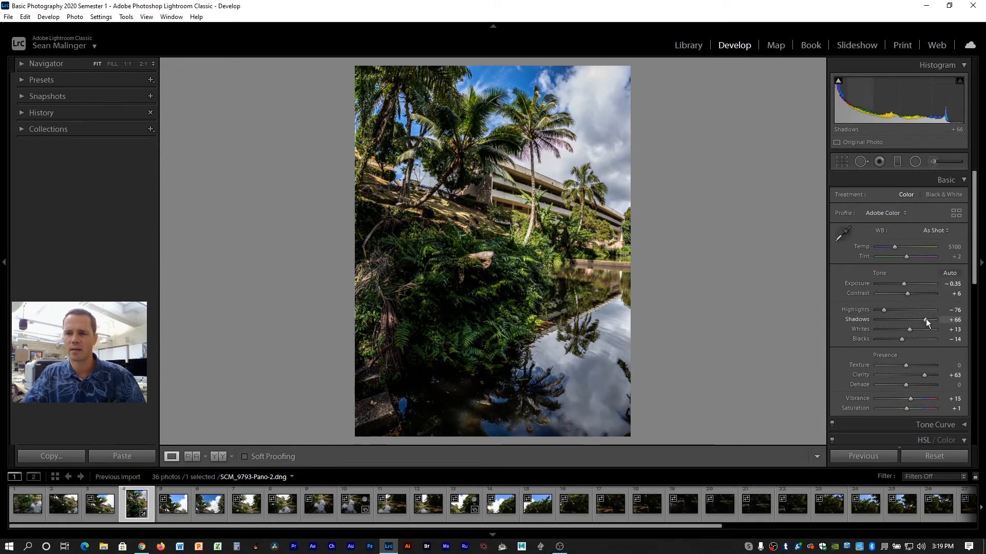
drag(925, 320, 946, 320)
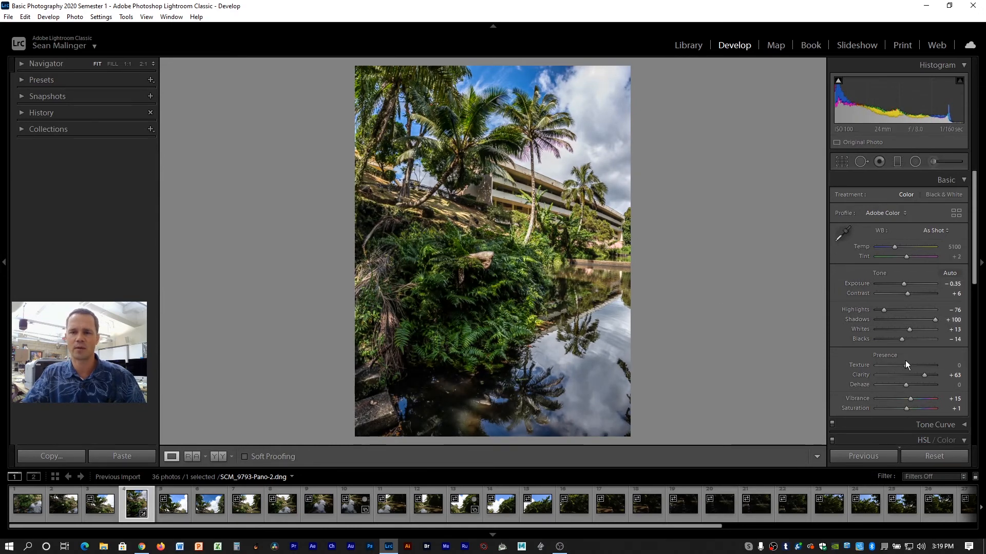
drag(888, 365, 908, 365)
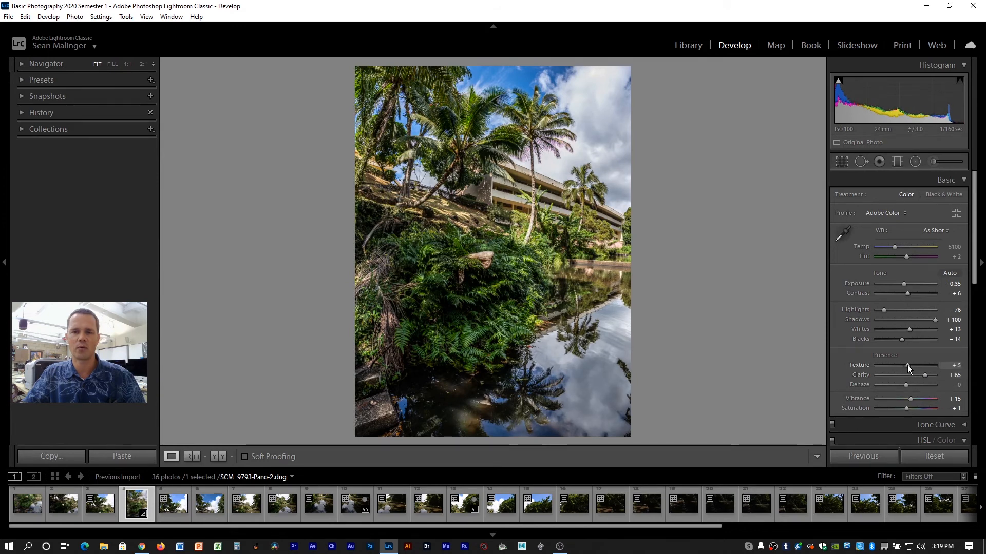
drag(908, 365, 906, 365)
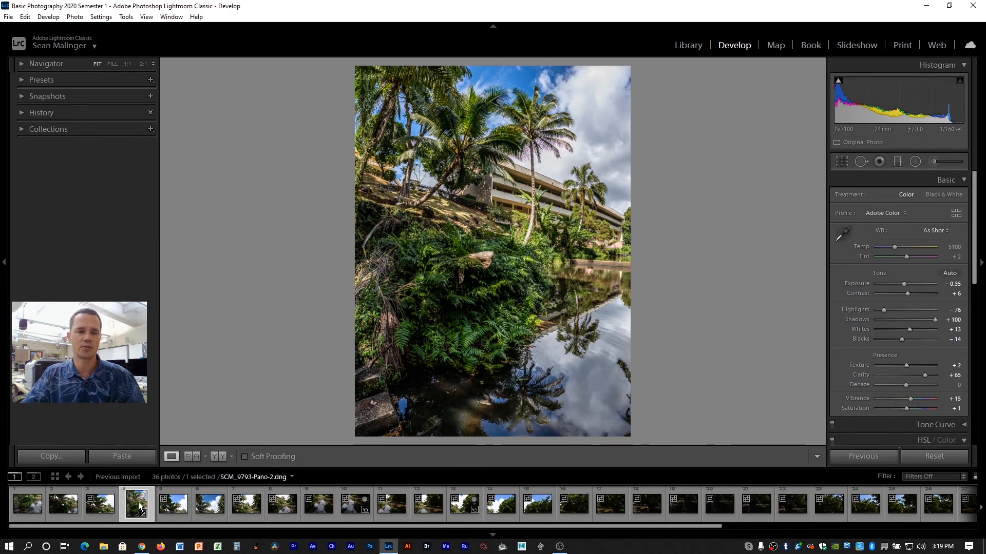
right_click(135, 503)
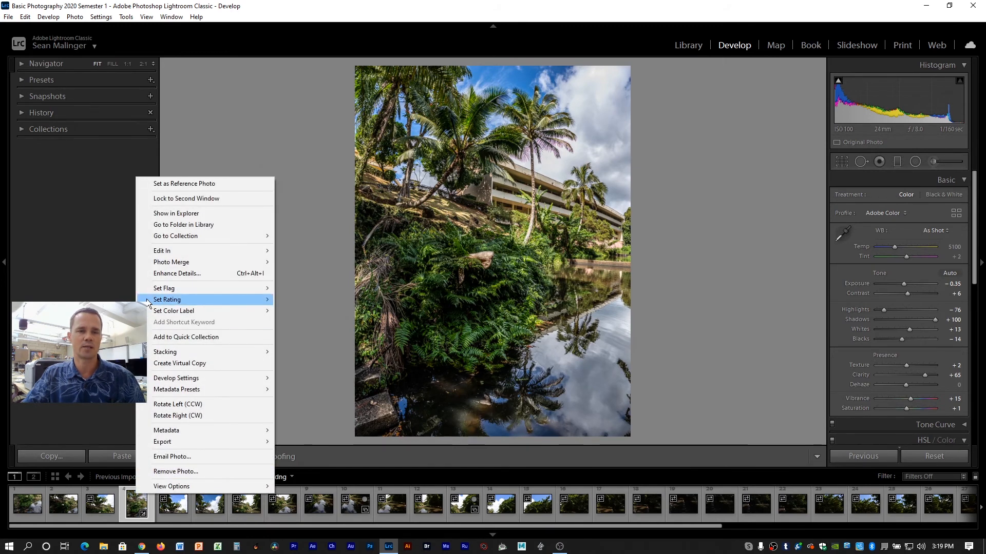
mouse_move(168, 299)
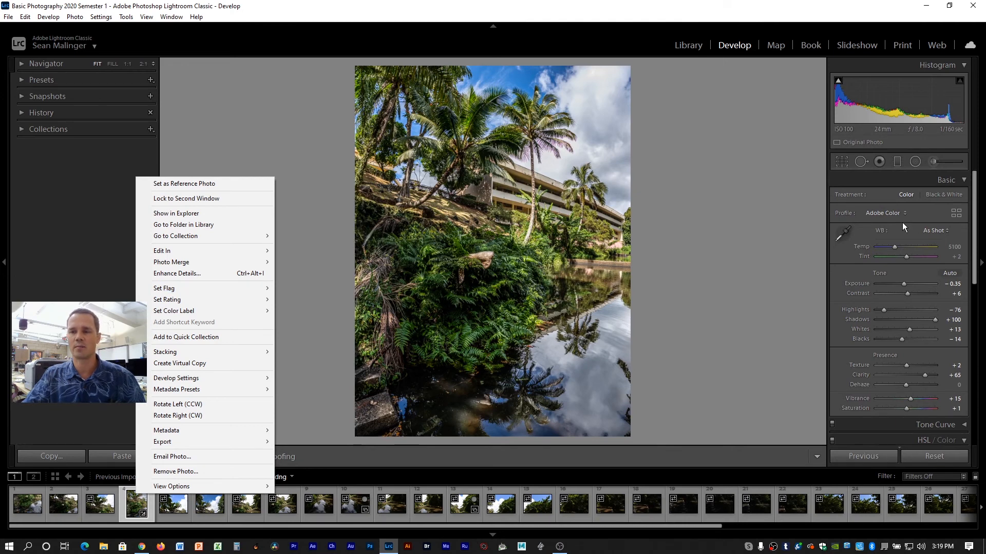
mouse_move(916, 328)
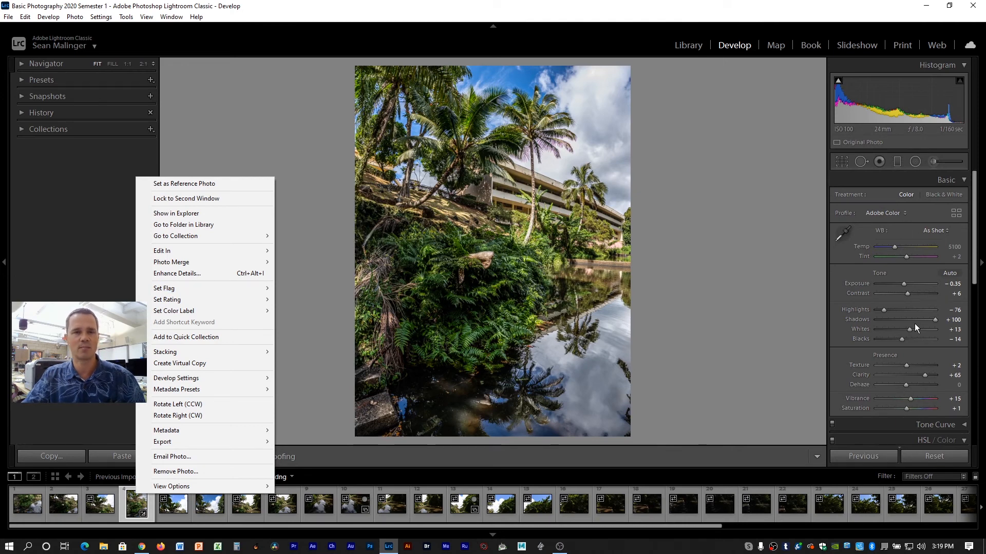
mouse_move(183, 263)
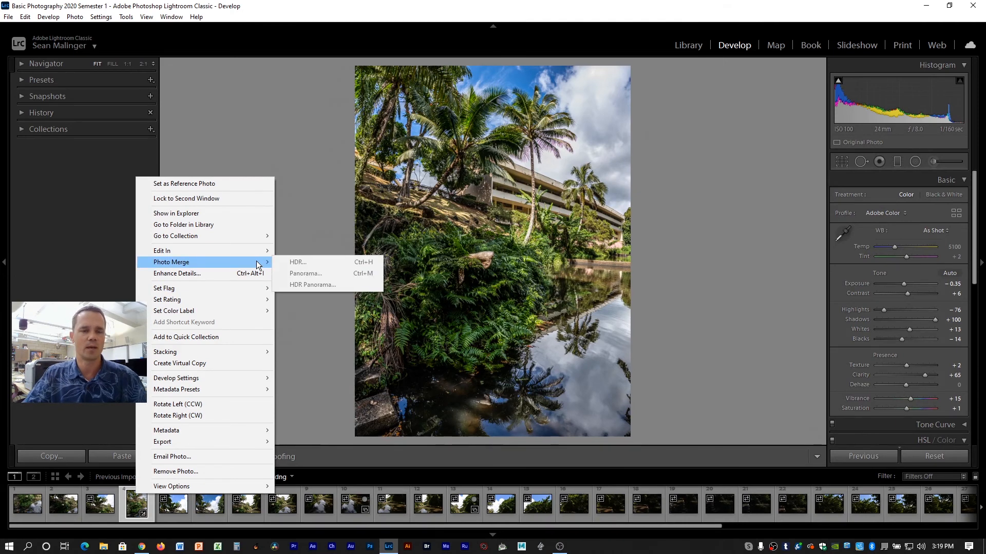
mouse_move(162, 442)
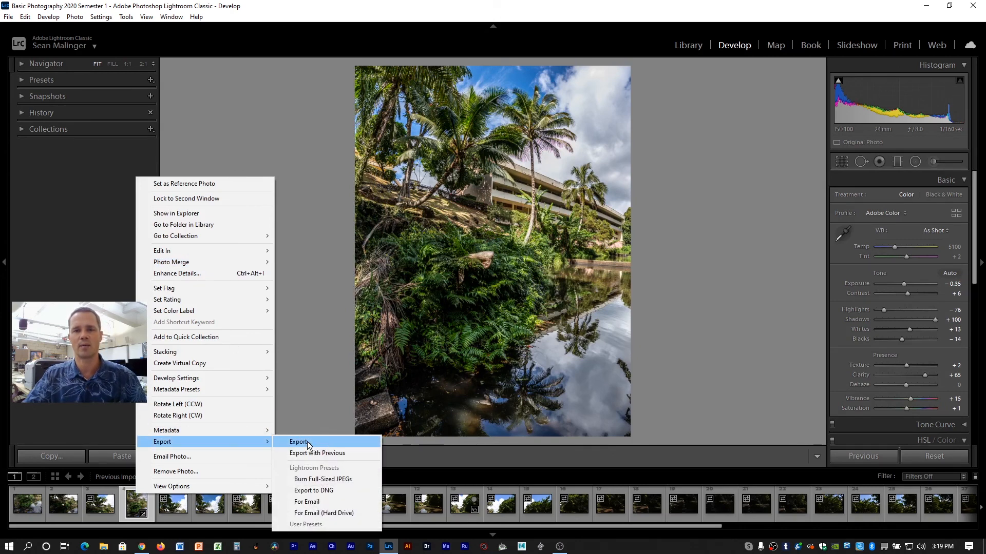
click(297, 442)
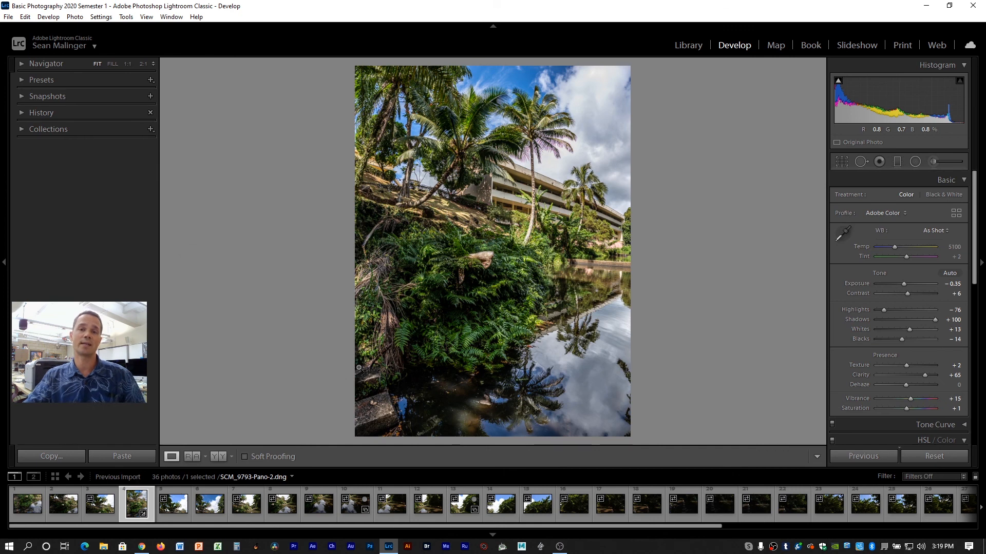